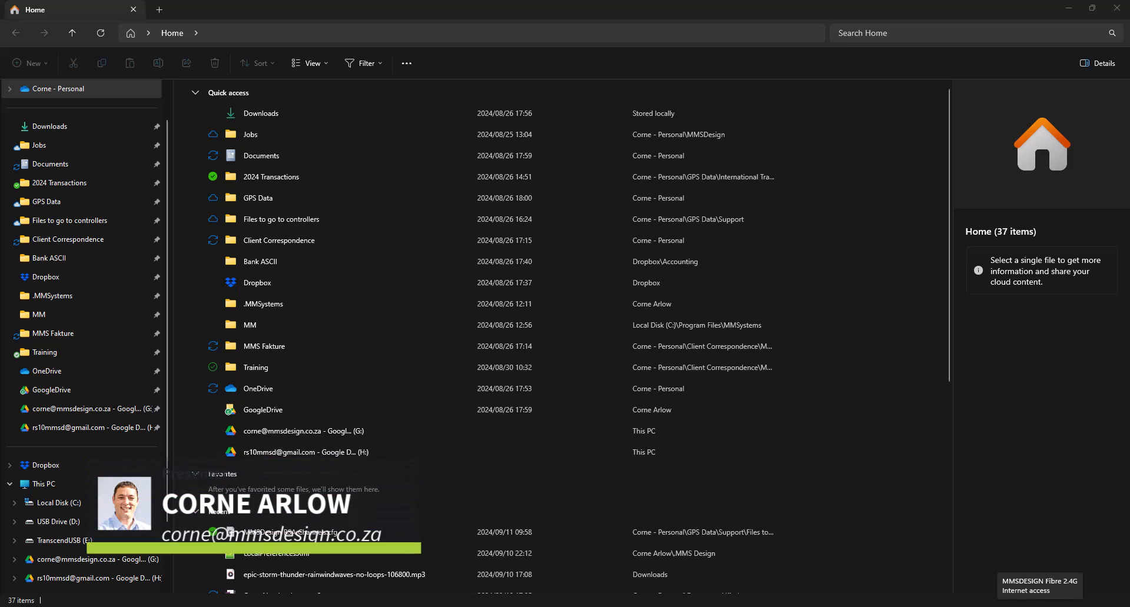
# - Join the GNSS-4131526 Wi-Fi network from the Quick Settings network list
pyautogui.click(1038, 585)
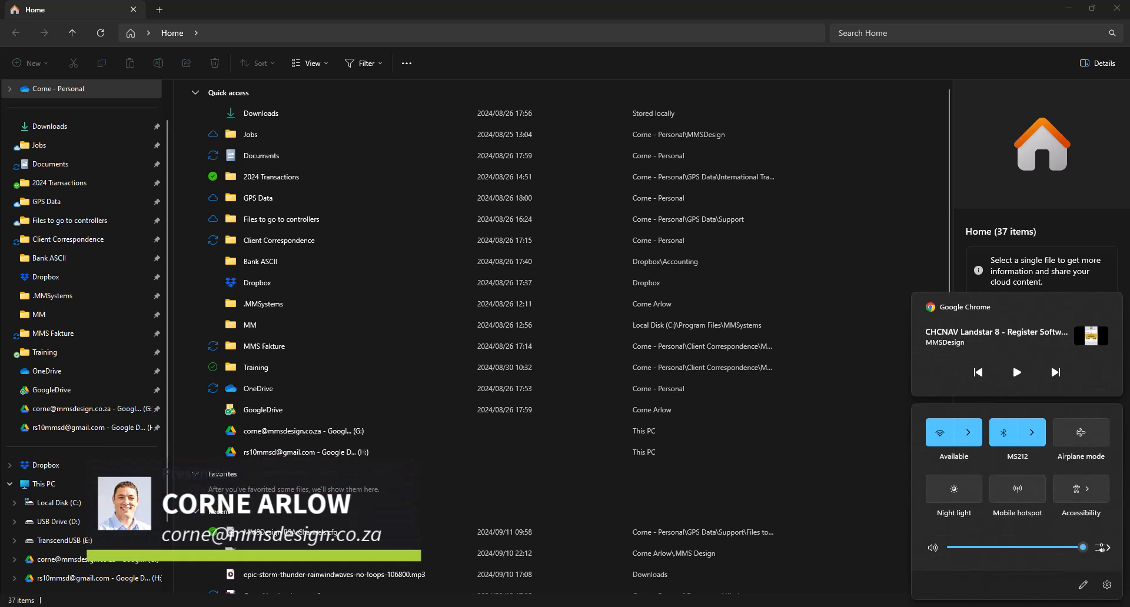
pyautogui.click(968, 433)
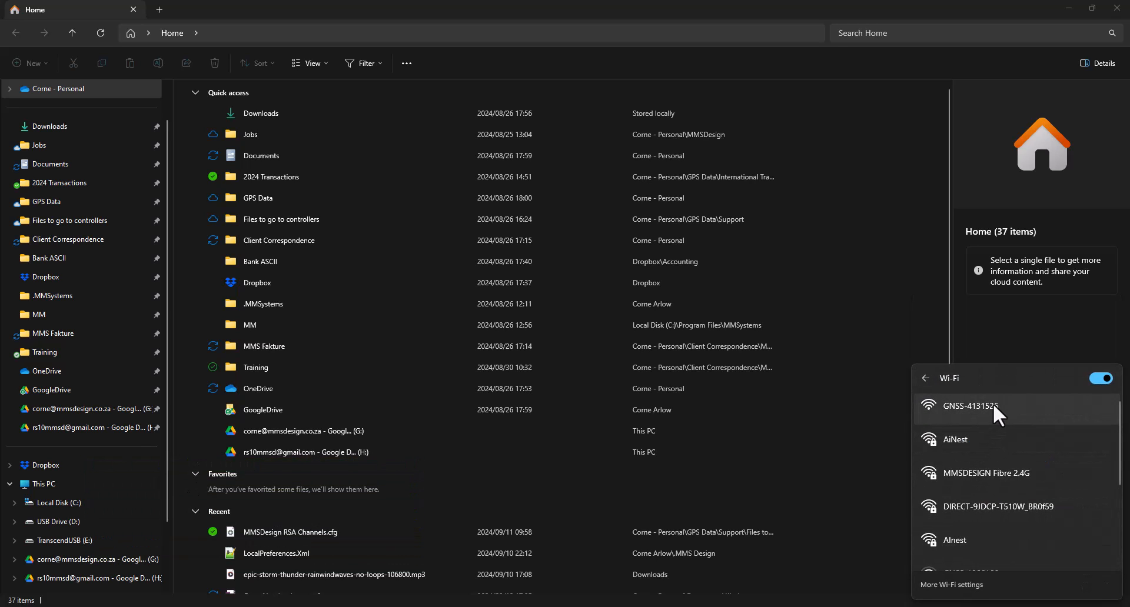
pyautogui.click(970, 406)
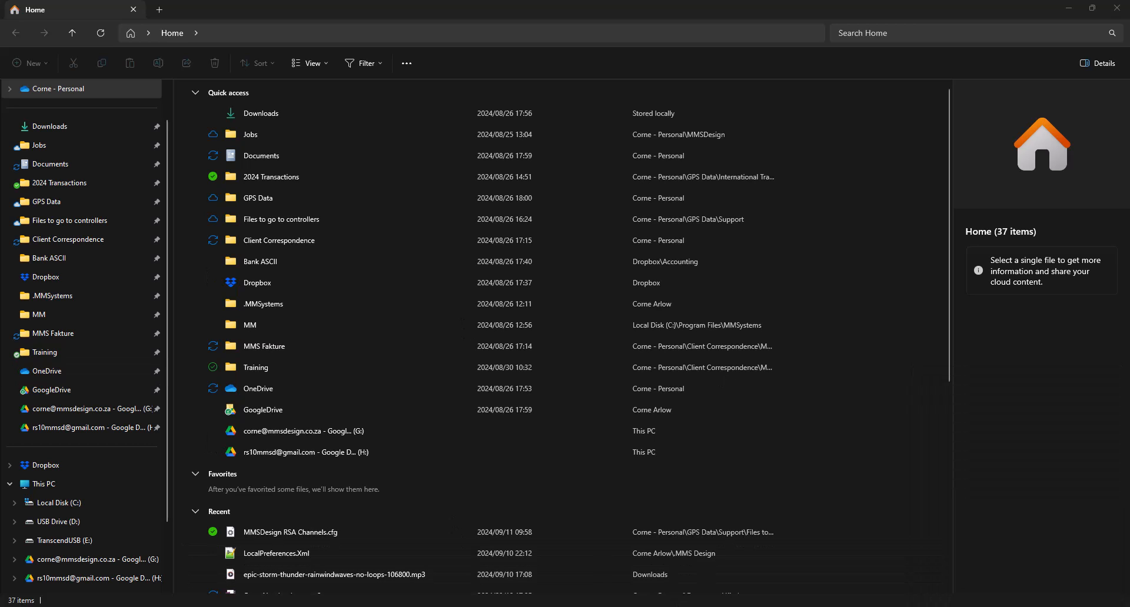
# - Reopen the Wi-Fi list to confirm GNSS-4131526 is connected, open, without internet
pyautogui.click(1110, 600)
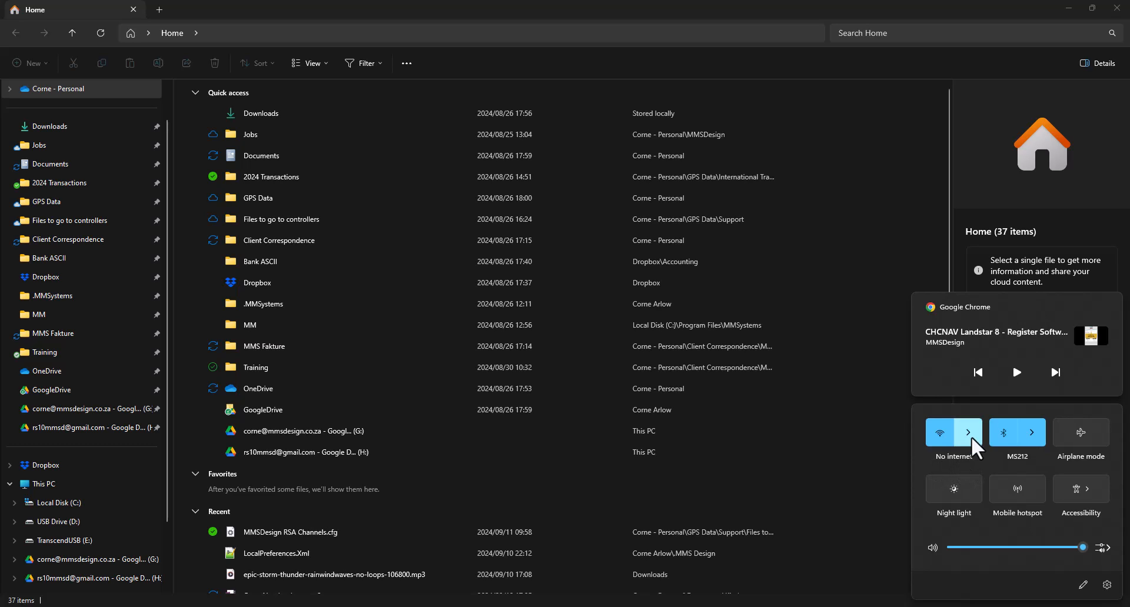
pyautogui.click(969, 432)
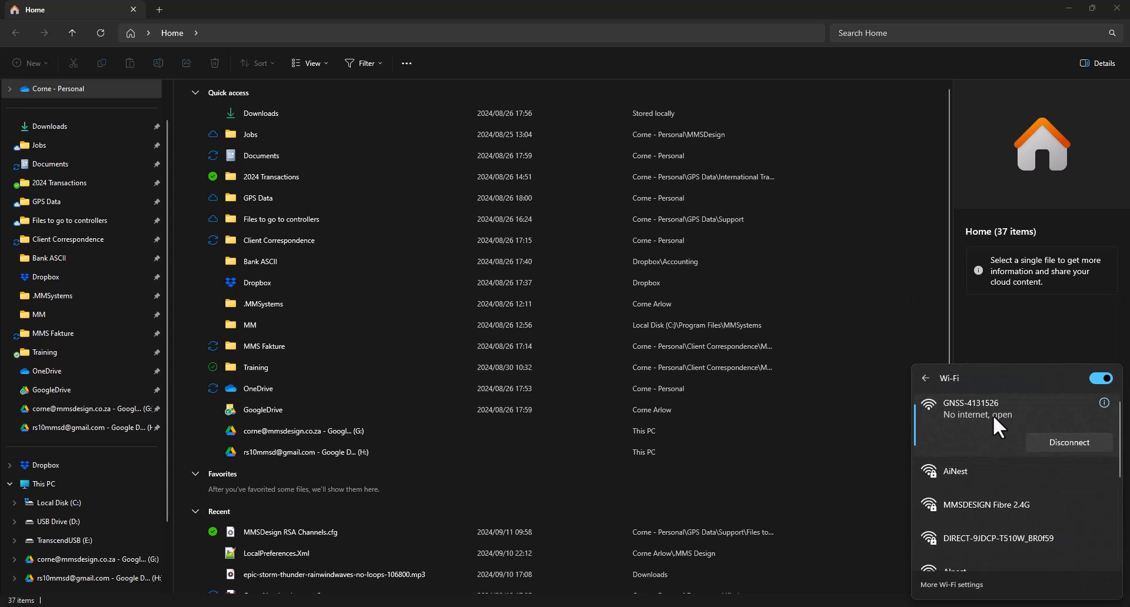
pyautogui.moveTo(1099, 422)
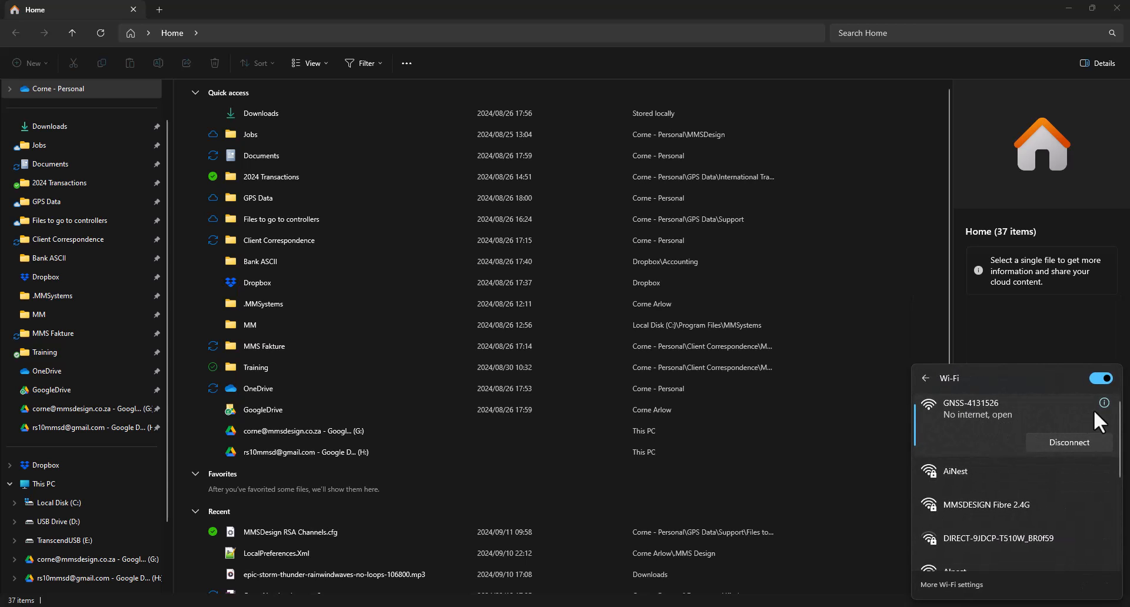
# - Open GNSS-4131526 properties and select the 192.168.1.1 DNS server address
pyautogui.click(1104, 402)
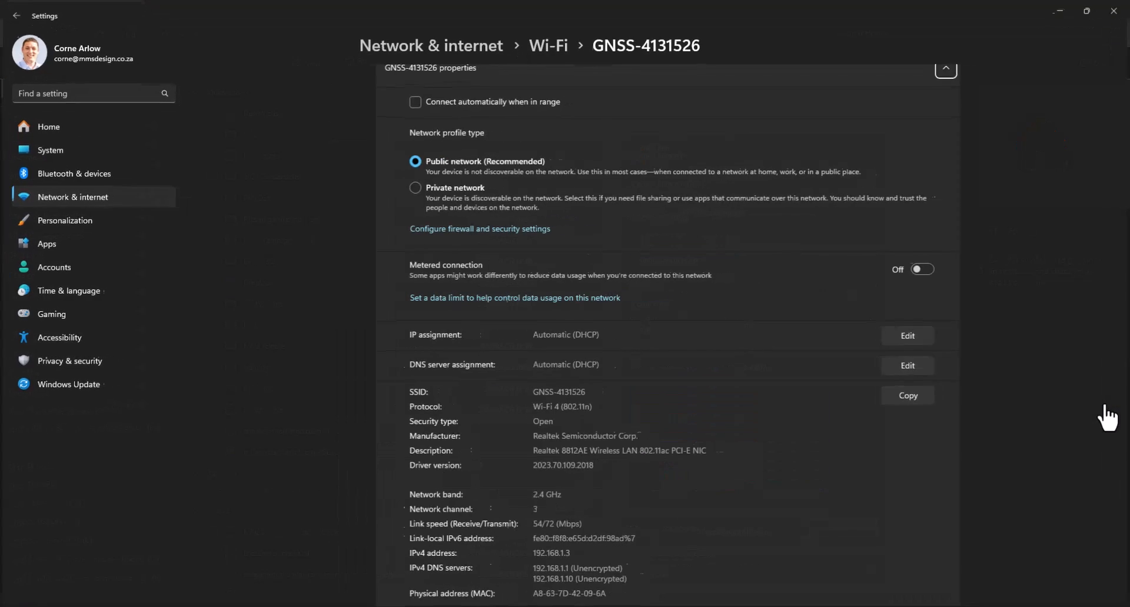
pyautogui.scroll(-3)
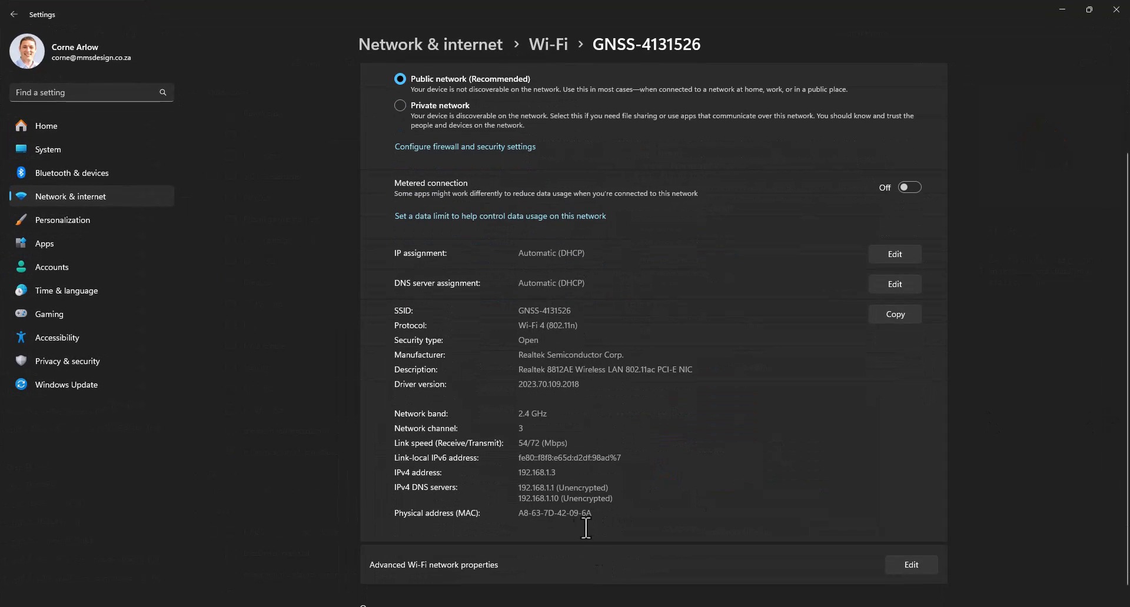
pyautogui.doubleClick(537, 488)
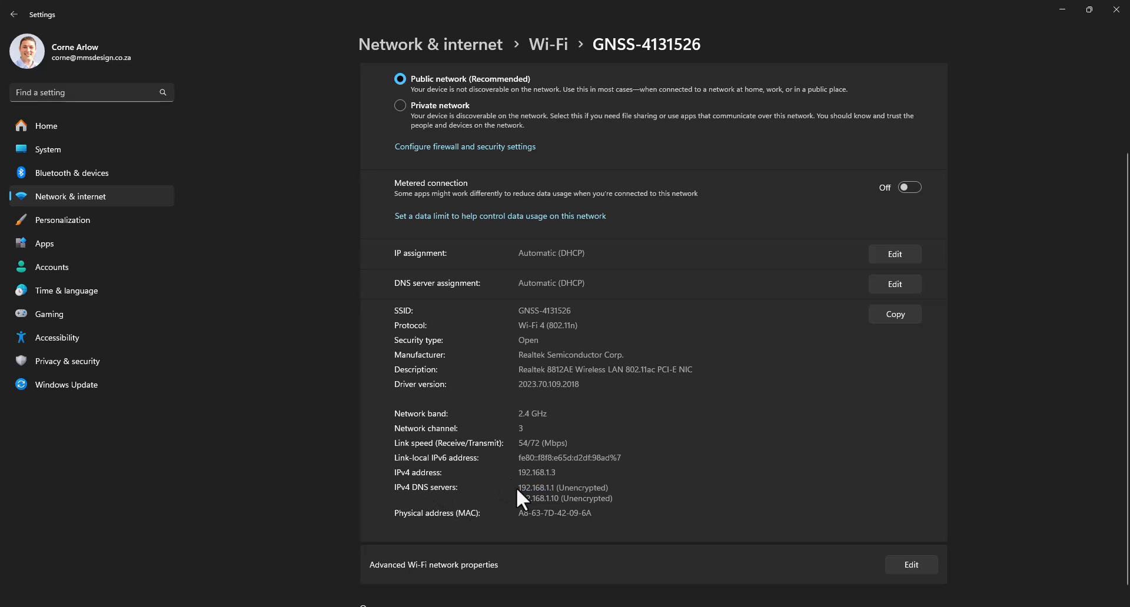
pyautogui.doubleClick(537, 487)
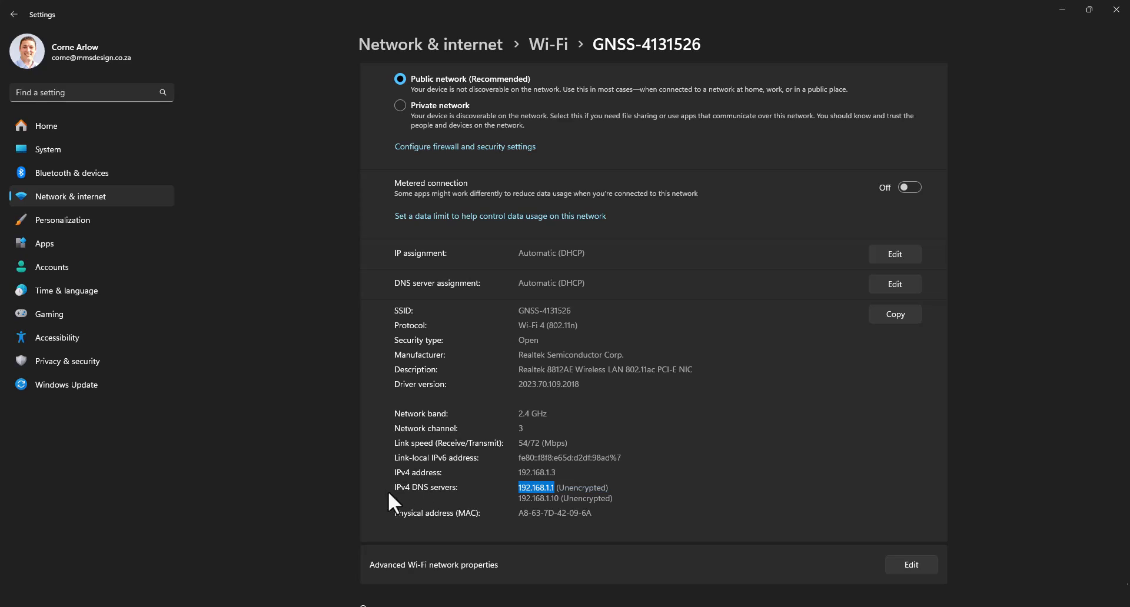
pyautogui.moveTo(580, 489)
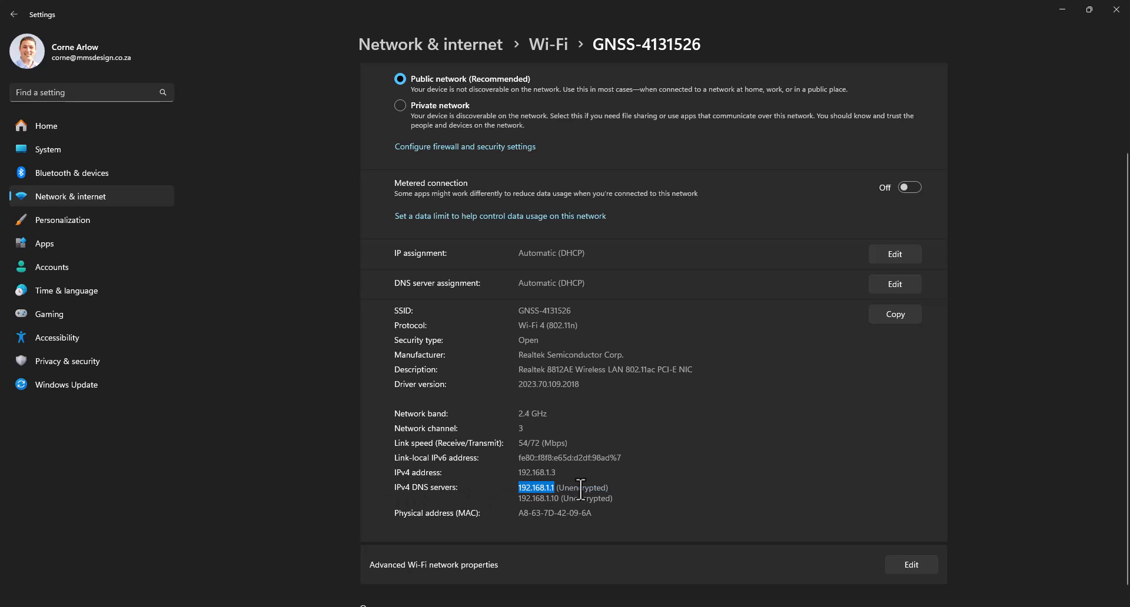
pyautogui.moveTo(590, 258)
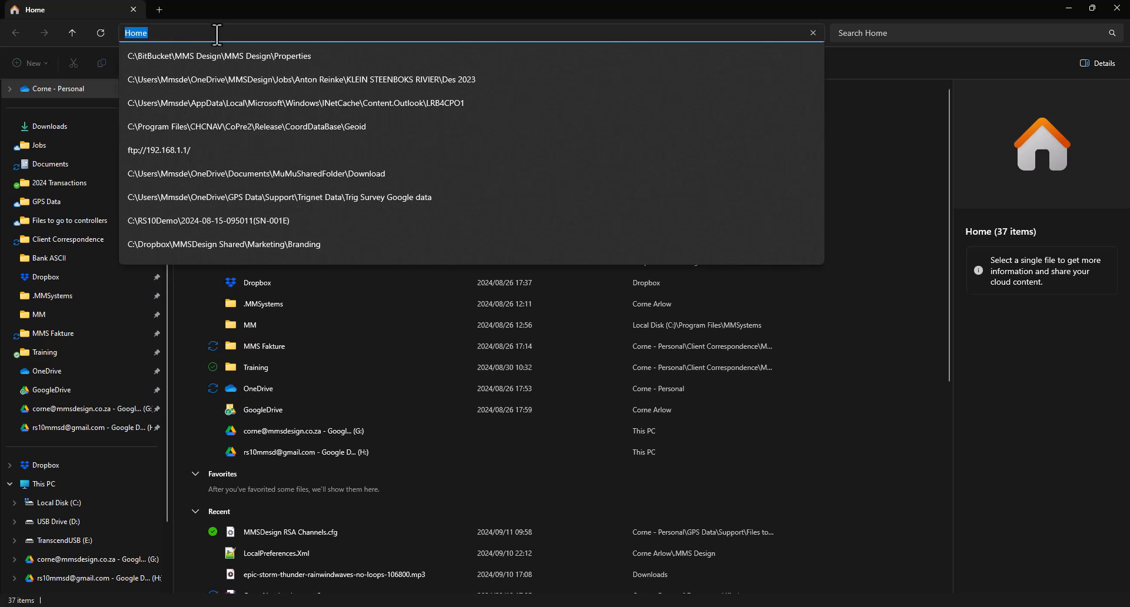
# - Browse to ftp://192.168.1.1/ in File Explorer's address bar
pyautogui.write('ftp')
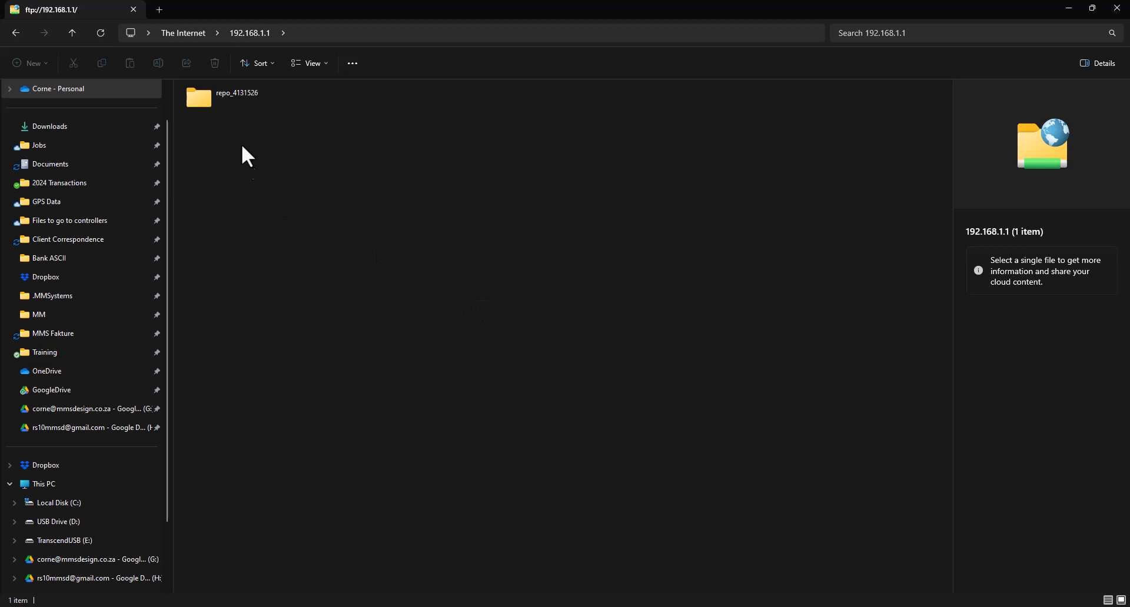
# - Open repo_4131526 and record_1, then select the 20240911 recording folder
pyautogui.doubleClick(235, 99)
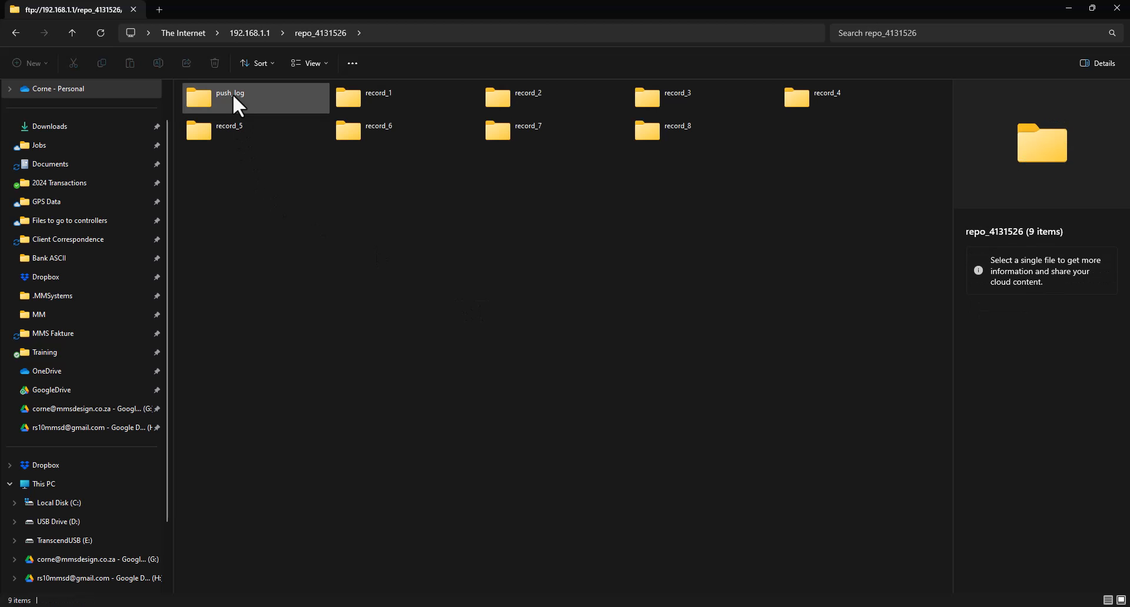
pyautogui.doubleClick(378, 97)
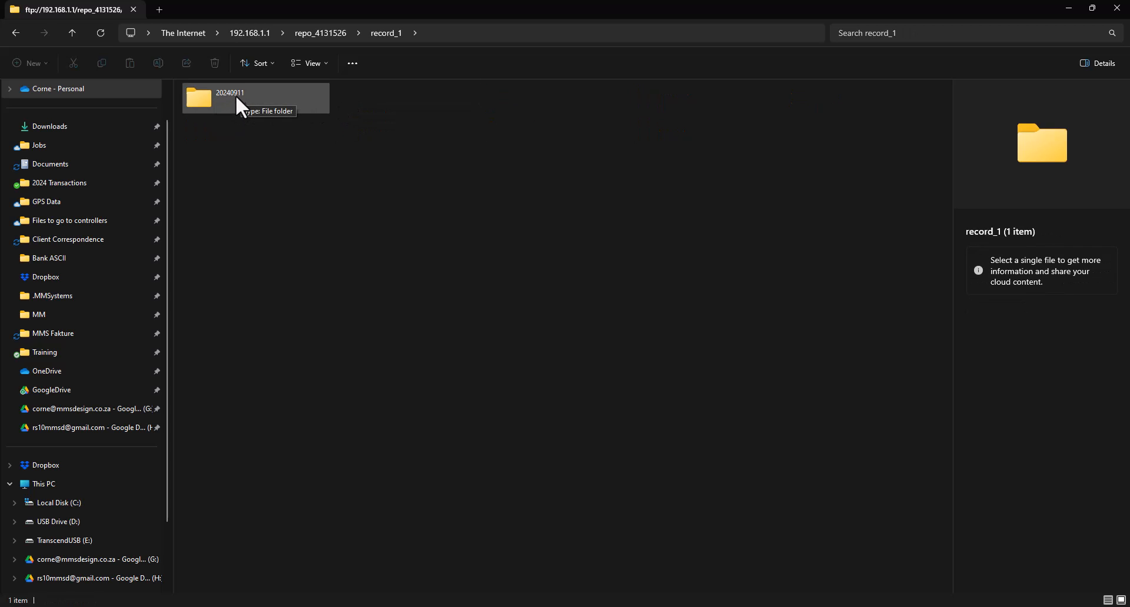
pyautogui.click(238, 99)
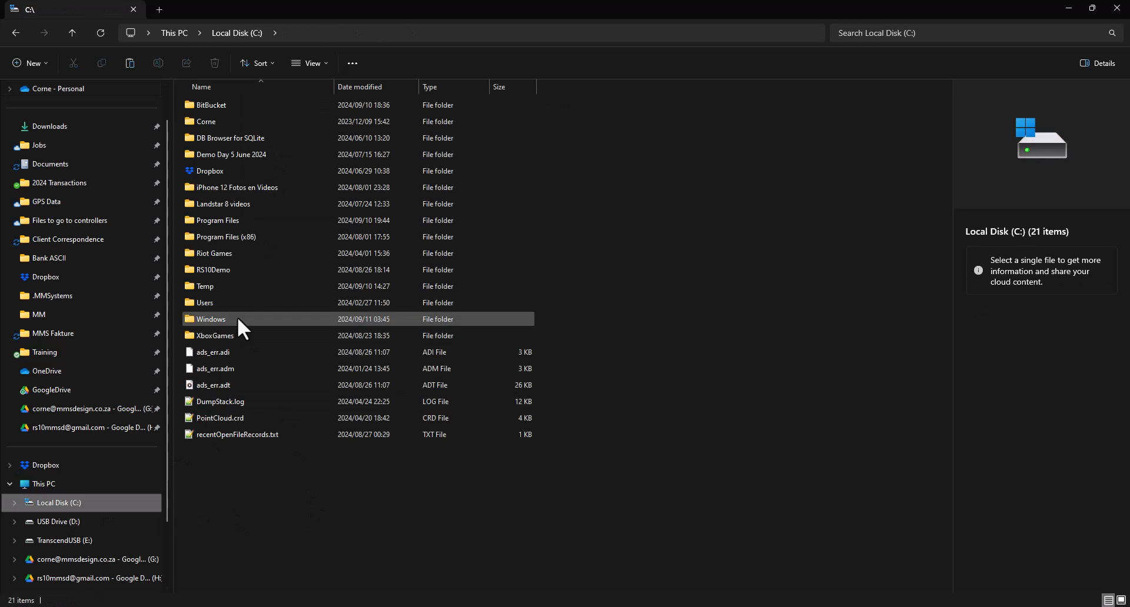
pyautogui.doubleClick(206, 286)
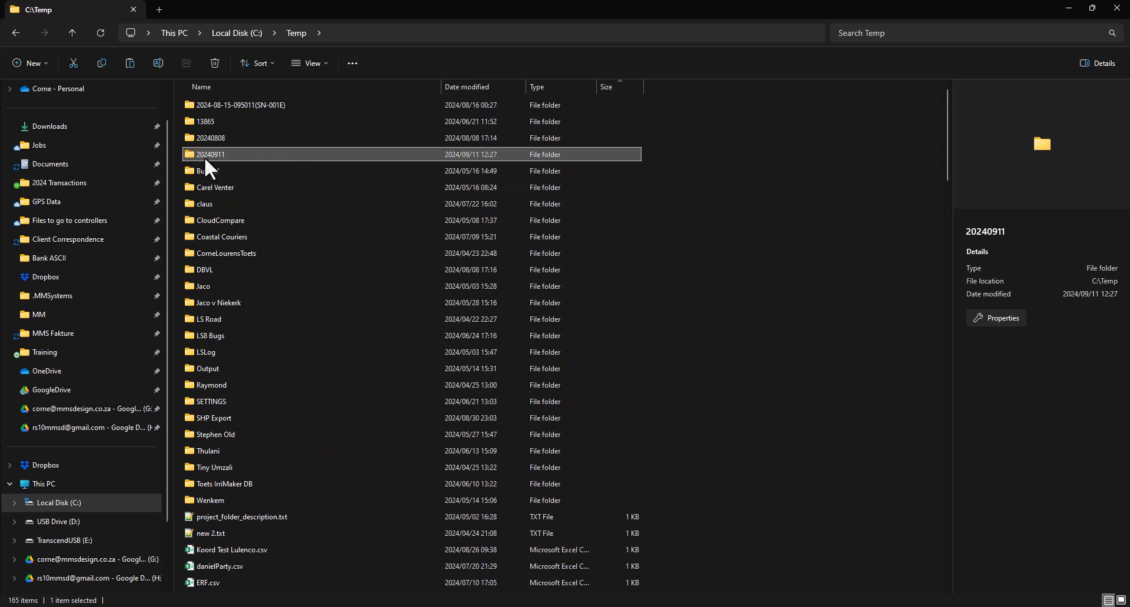
pyautogui.doubleClick(209, 155)
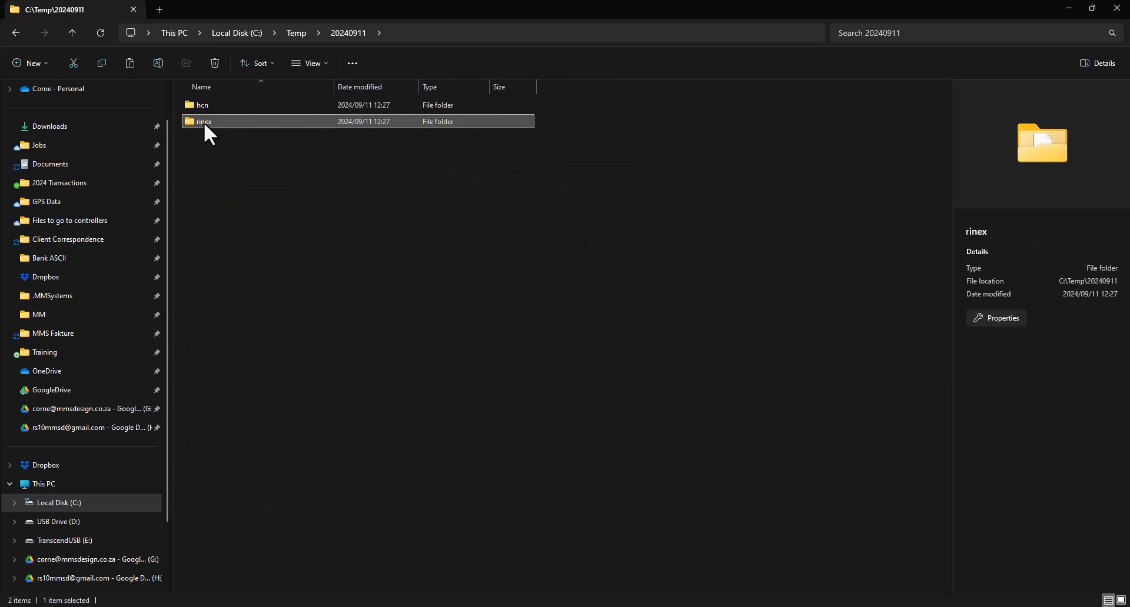
pyautogui.doubleClick(204, 121)
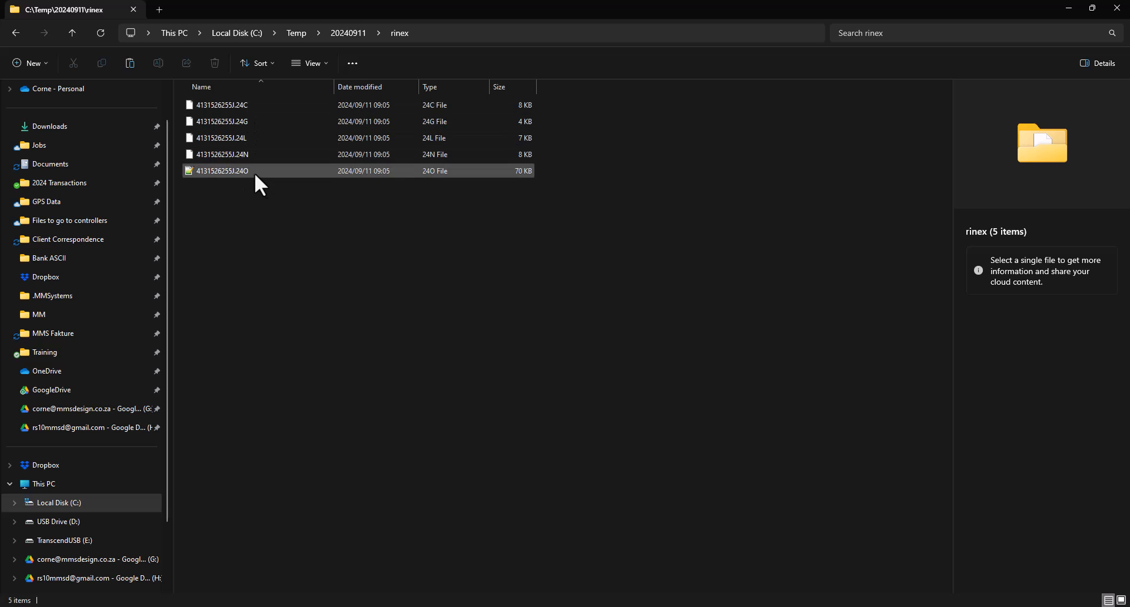
pyautogui.click(222, 170)
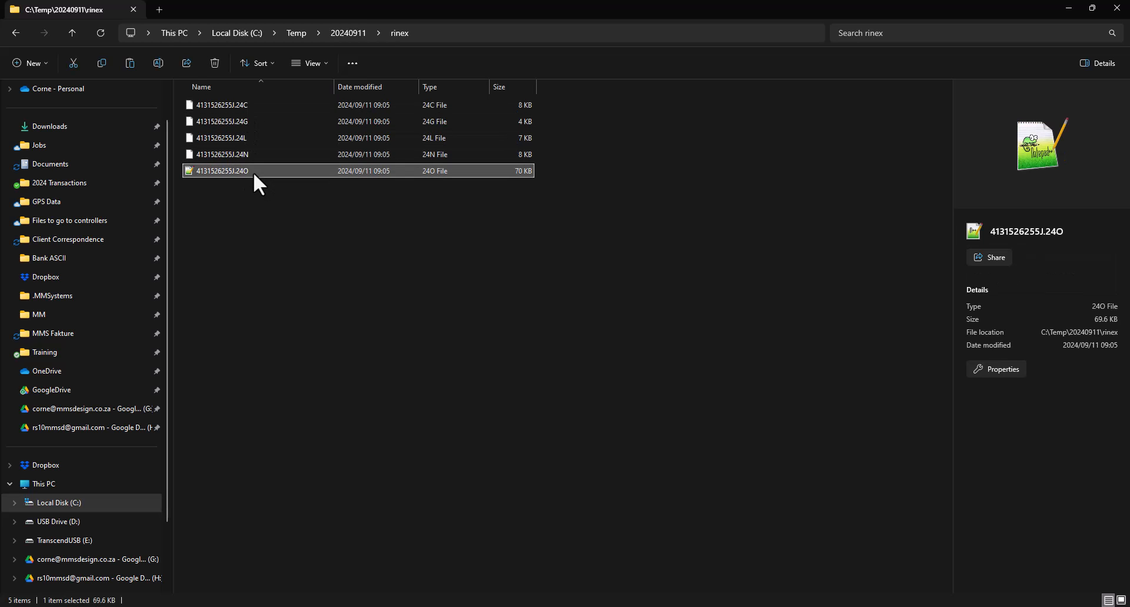